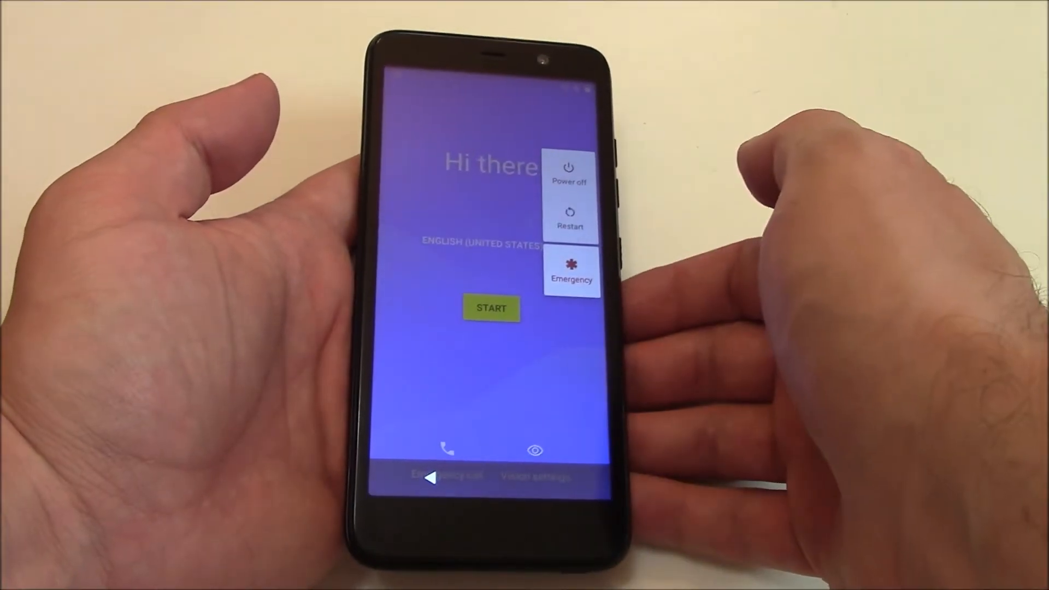
# - Choose Power off from the phone's power menu to shut it down
pyautogui.click(569, 172)
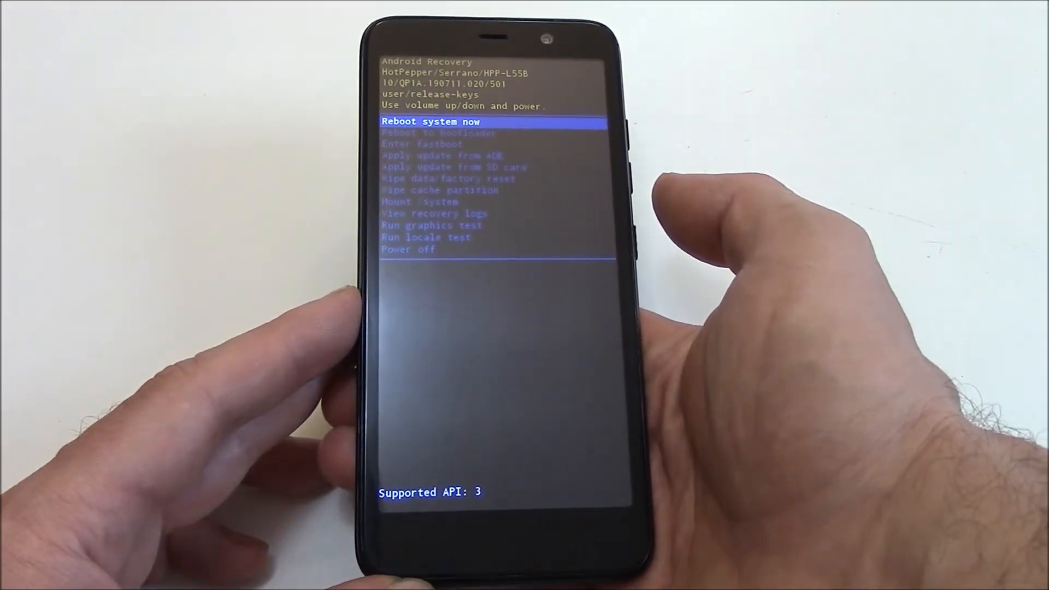
# - Select Wipe data/factory reset with Volume Down and confirm Factory data reset with Power
pyautogui.press('VolumeDown')
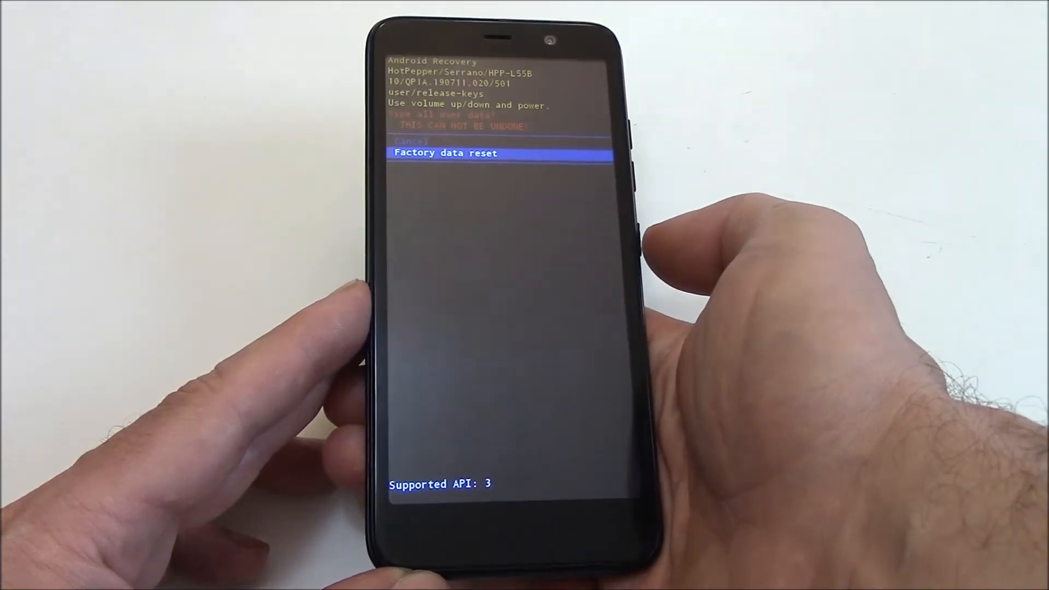
pyautogui.press('power')
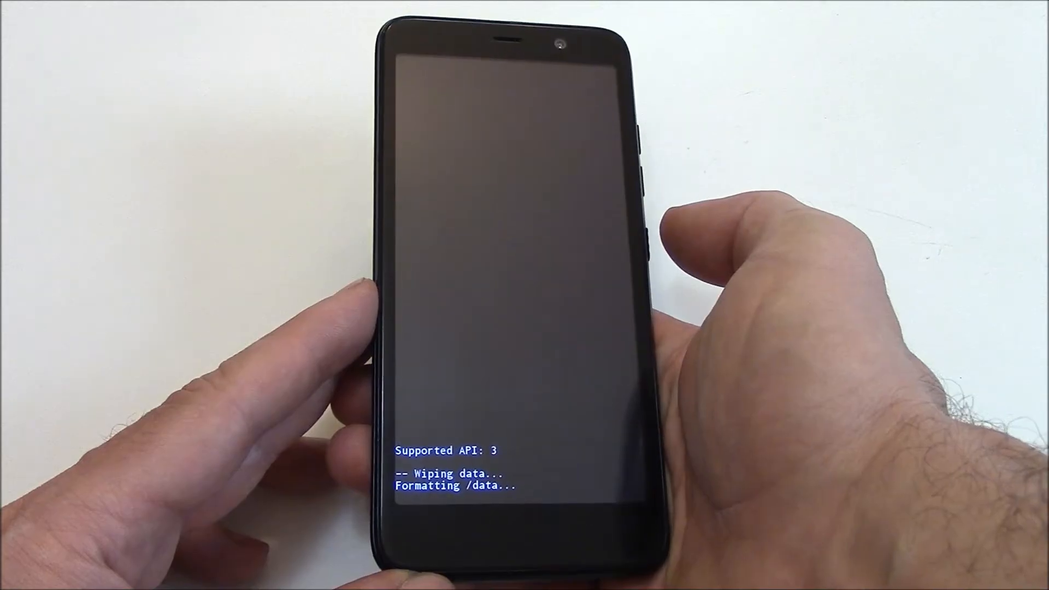